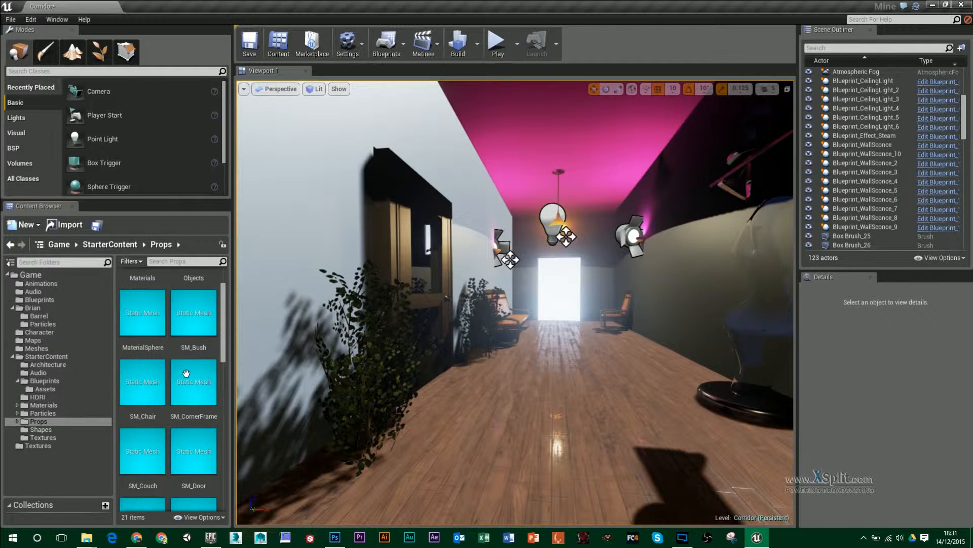
Scroll the StarterContent Props grid and select the SM_Lamp_Ceiling mesh.
scroll("down", 3)
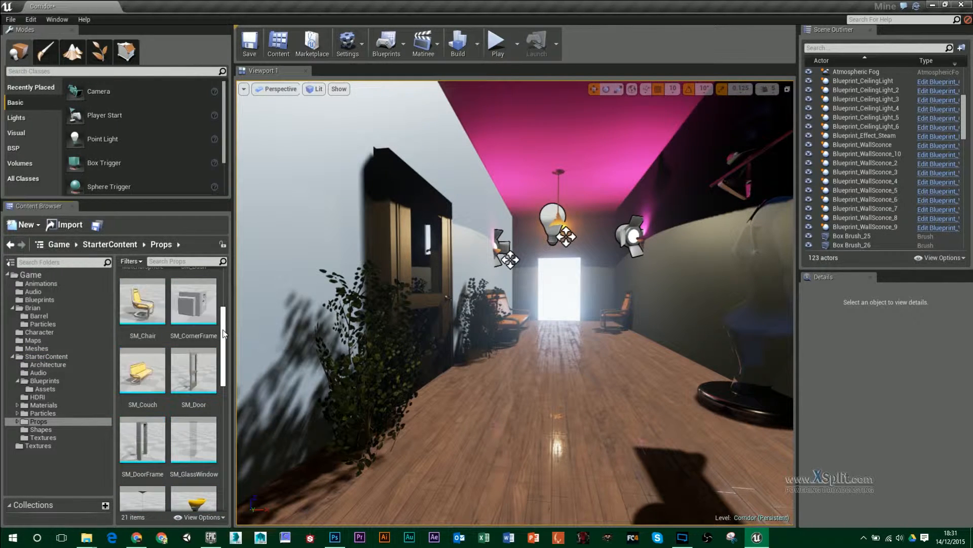
scroll("down", 3)
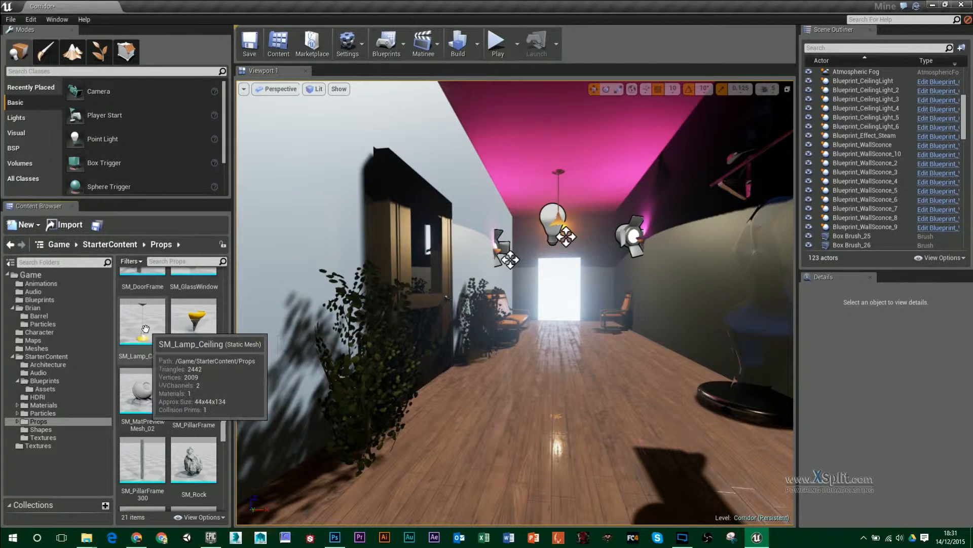
left_click(192, 317)
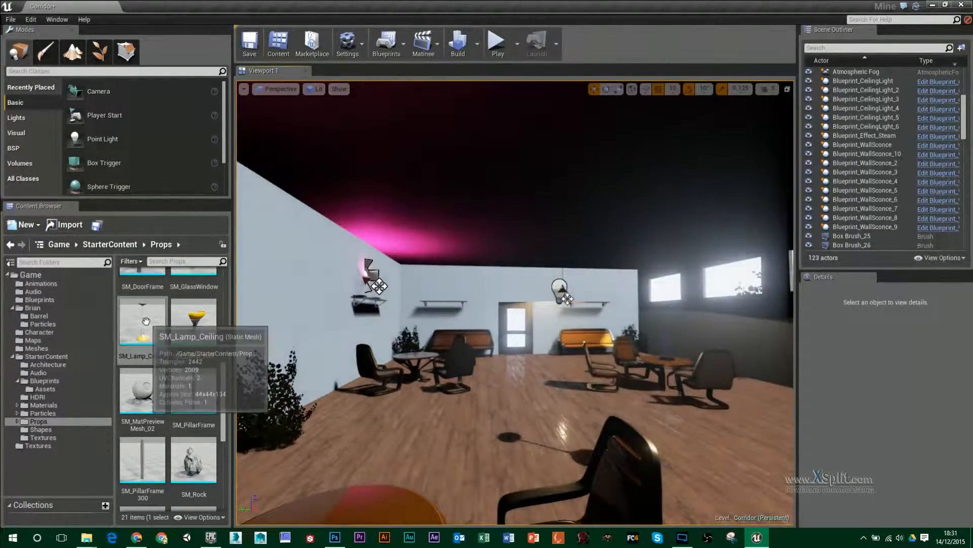
Create Blueprint SM_Lamp_Ceiling_BP from the lamp mesh in the Brian folder.
right_click(142, 320)
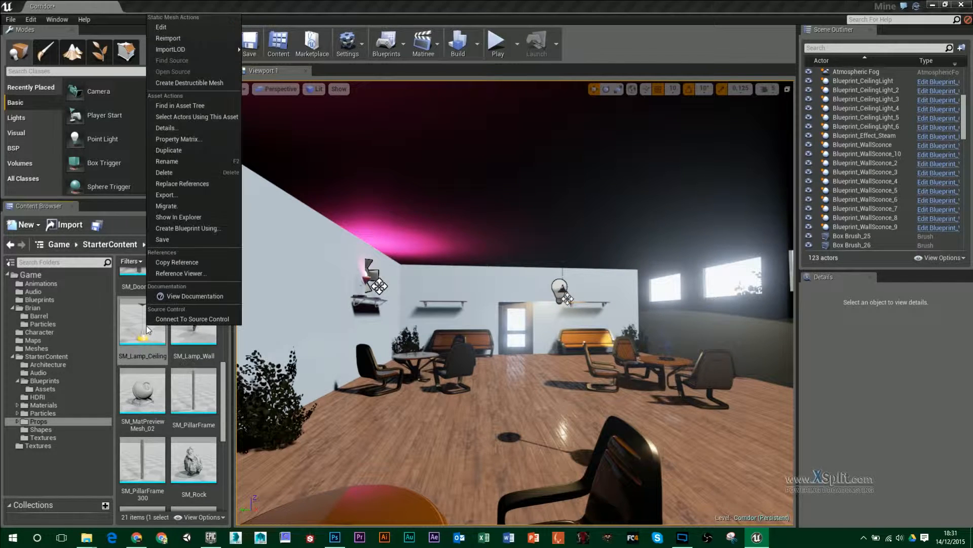
mouse_move(188, 228)
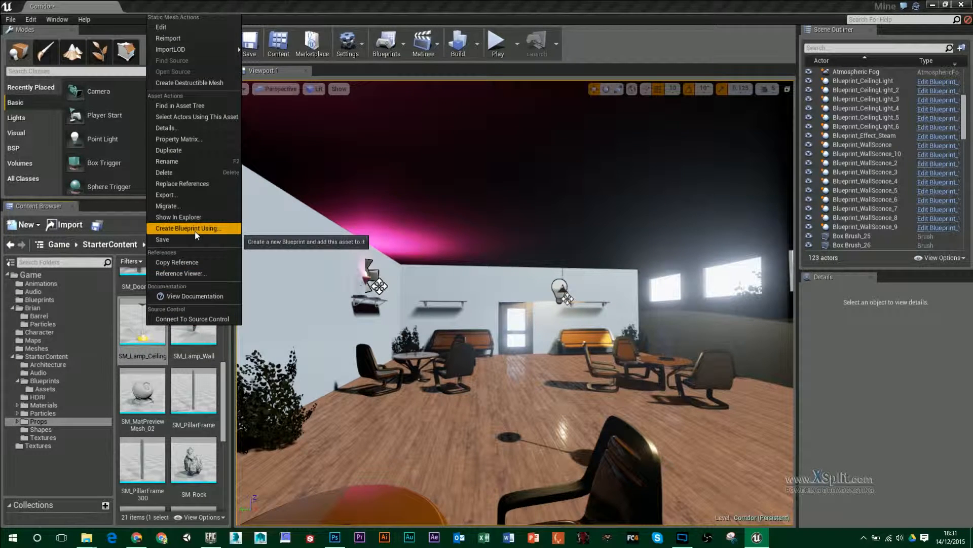
left_click(189, 228)
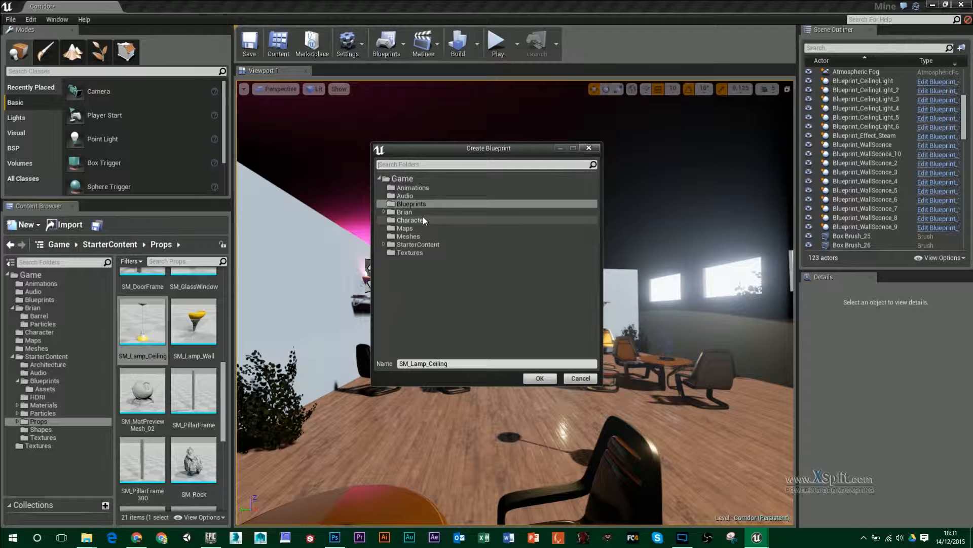
left_click(405, 211)
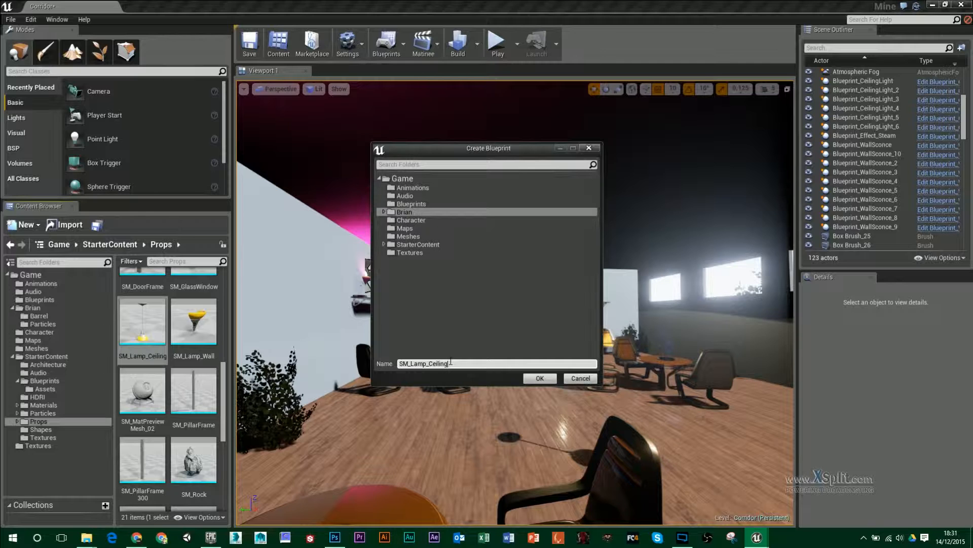
type("_BP")
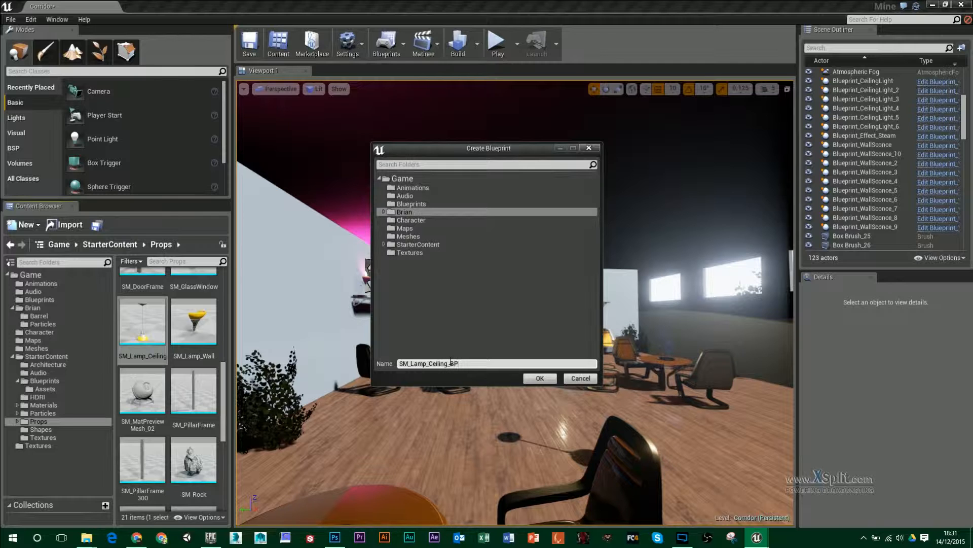
left_click(538, 378)
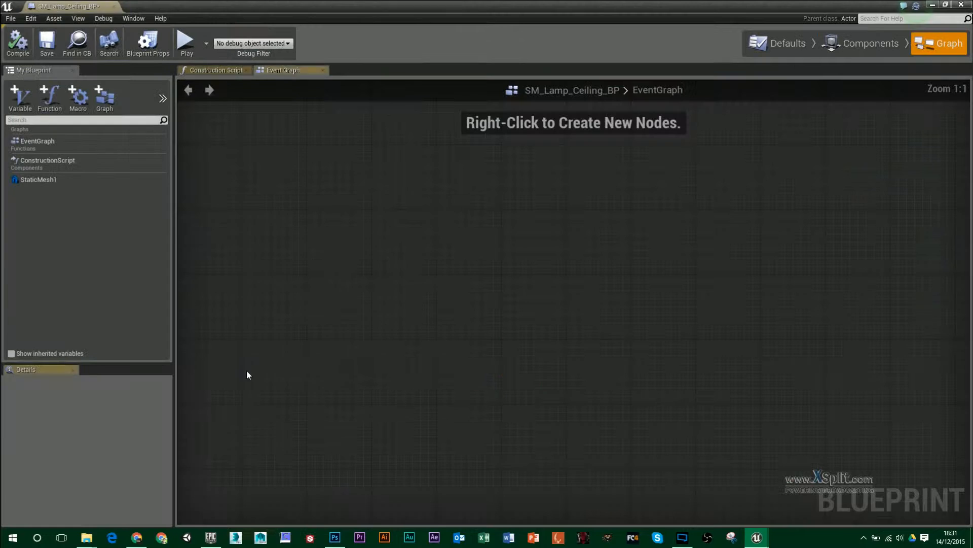
Add a Spot Light component to the lamp Blueprint, below the mesh and pointing down.
left_click(868, 44)
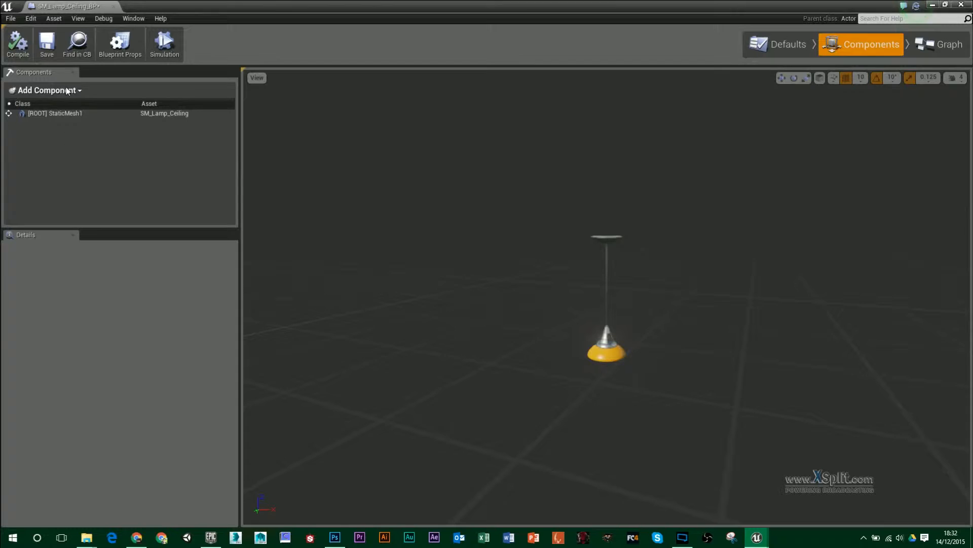
left_click(45, 90)
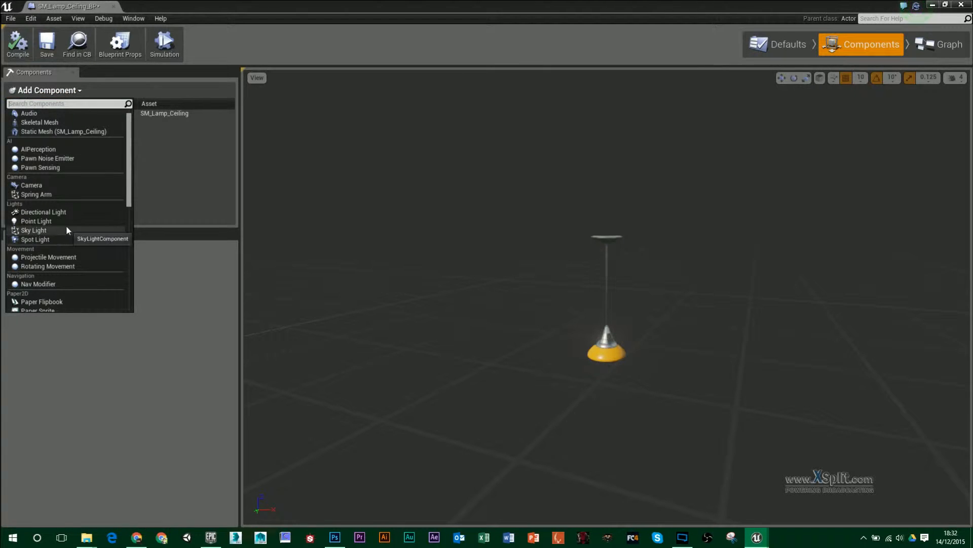
left_click(35, 239)
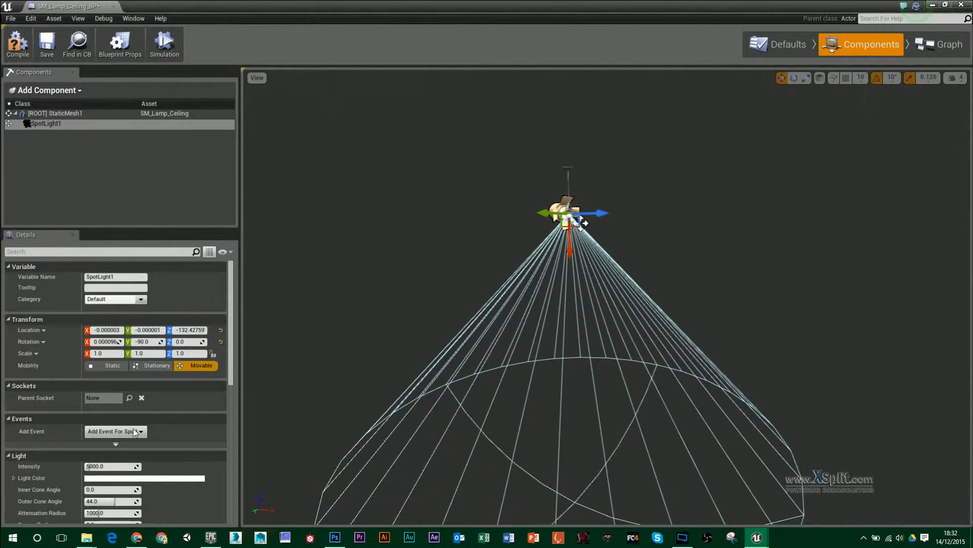
Set the spotlight's Light Color to red, widen its cones and reach, and compile.
left_click(144, 477)
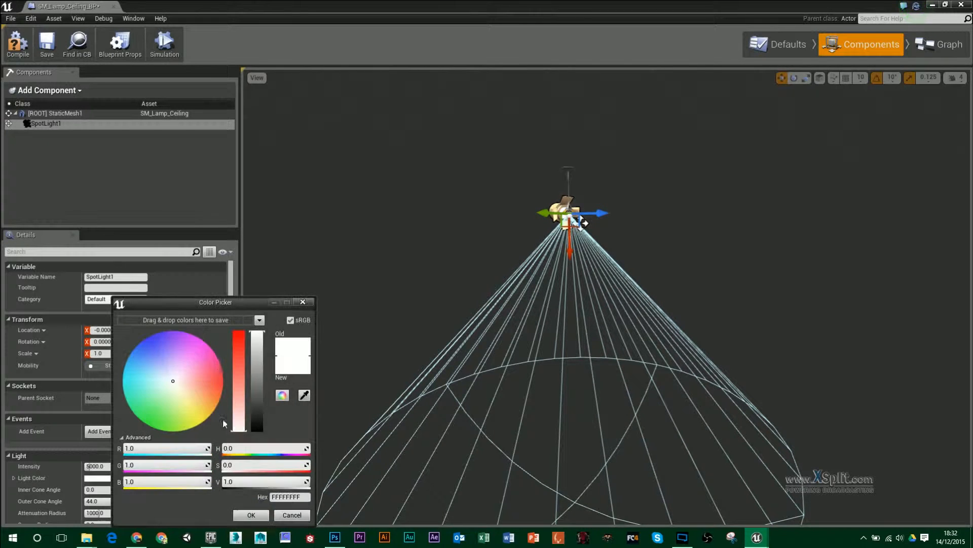
left_click(222, 383)
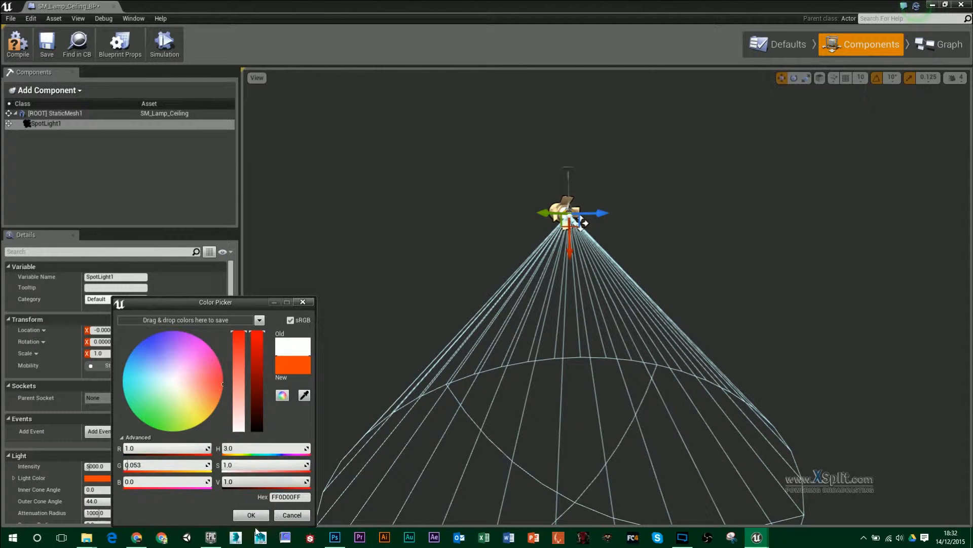
left_click(251, 515)
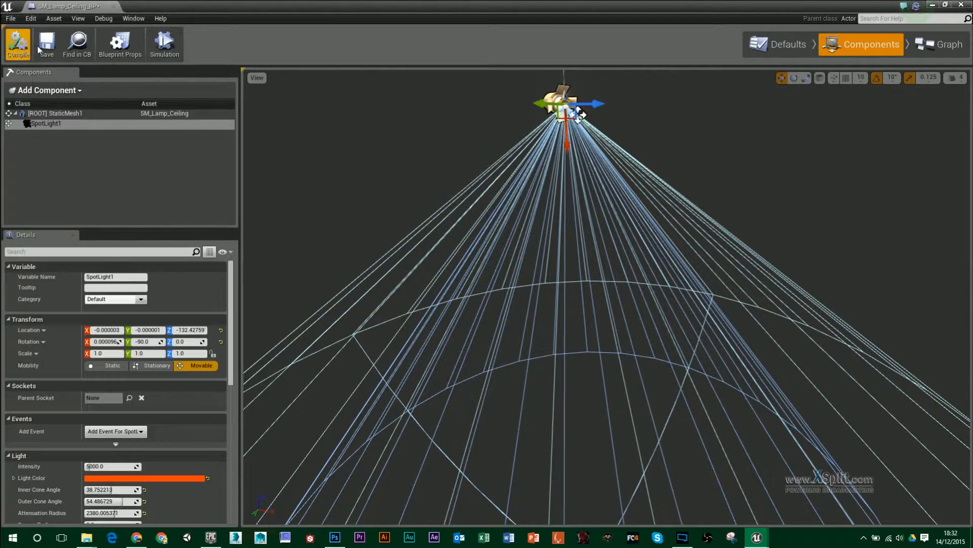
left_click(17, 43)
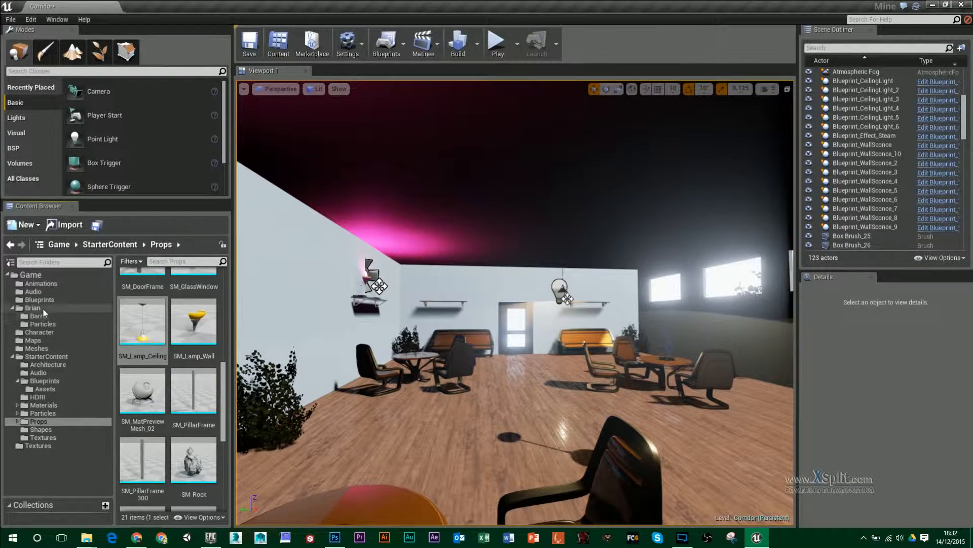
Check SM_Lamp_Ceiling_BP in the Brian folder, then browse StarterContent Particles to P_Sparks.
left_click(32, 307)
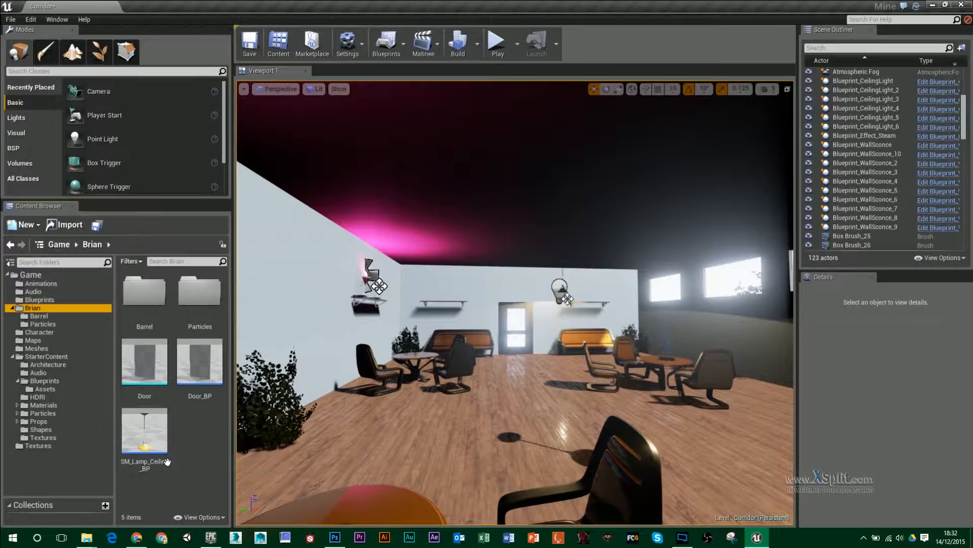
left_click(144, 430)
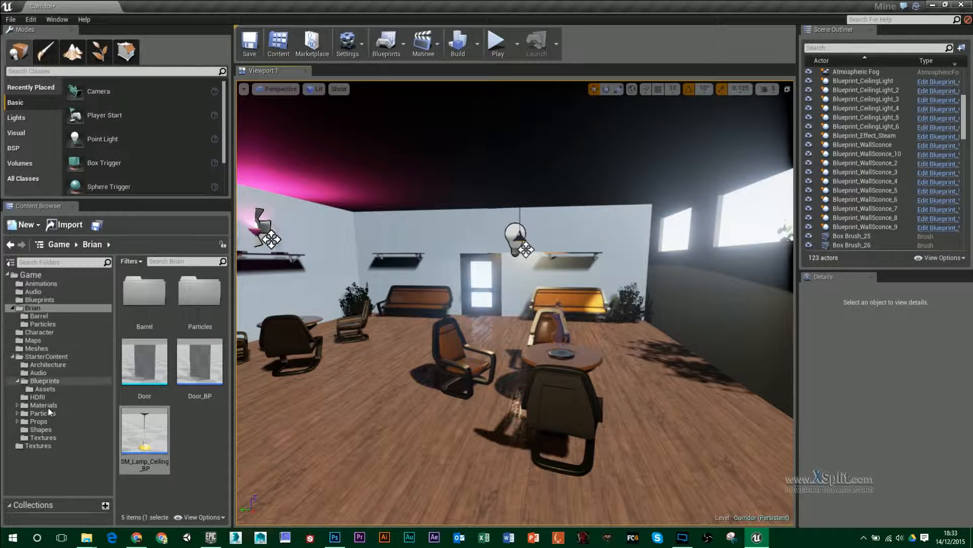
left_click(42, 413)
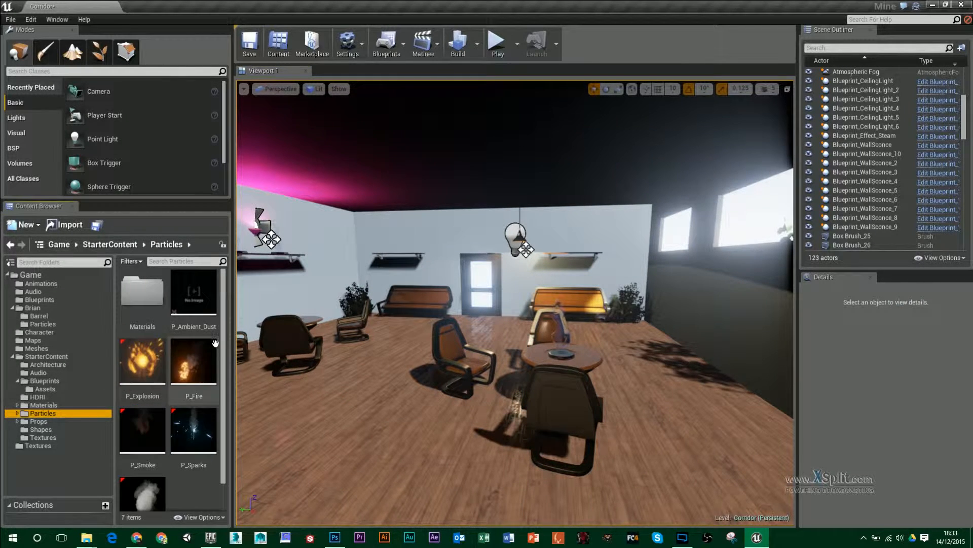
mouse_move(196, 438)
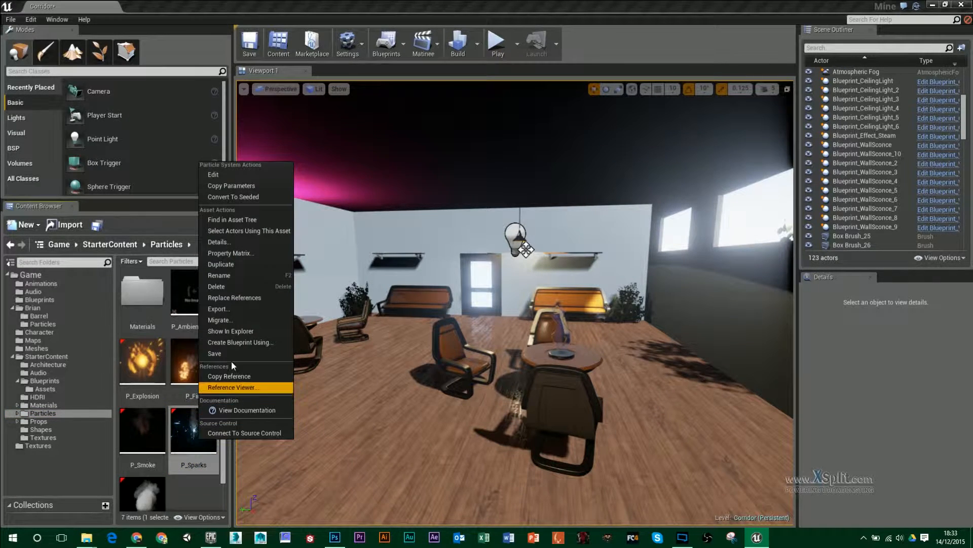
Create Blueprint P_Sparks_BP from the sparks effect in the Brian folder.
left_click(241, 341)
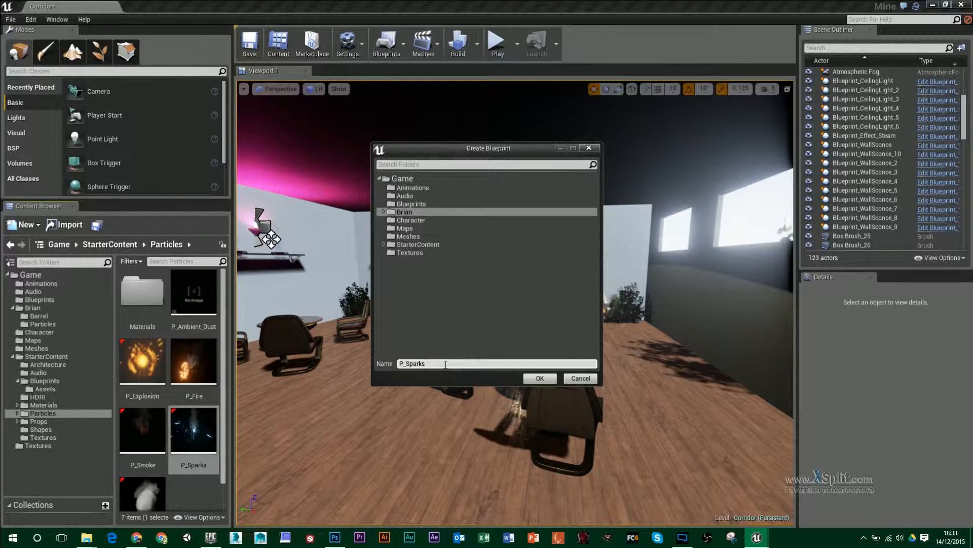
type("_BP")
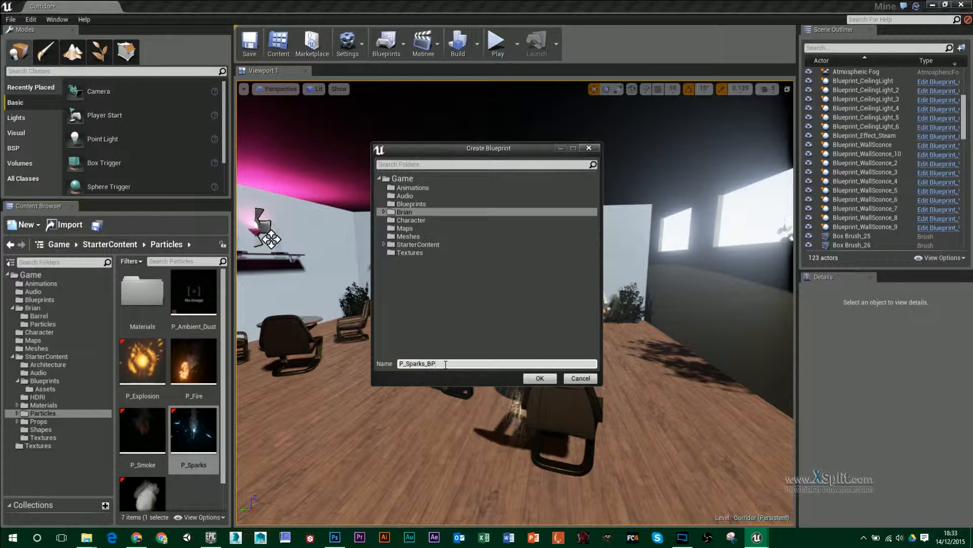
left_click(538, 378)
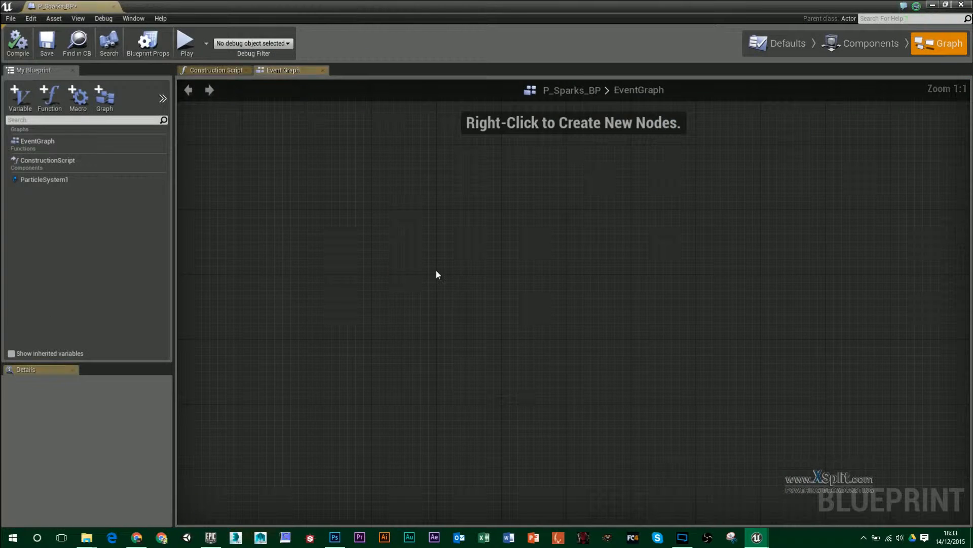
Add an Audio component named Spark_Audio to P_Sparks_BP, found via the 'sound' search.
left_click(871, 43)
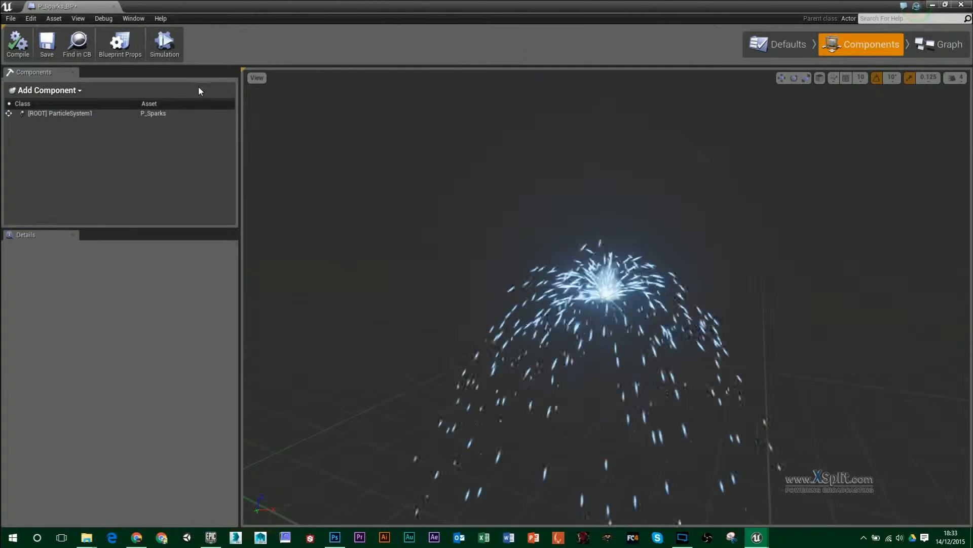
left_click(47, 91)
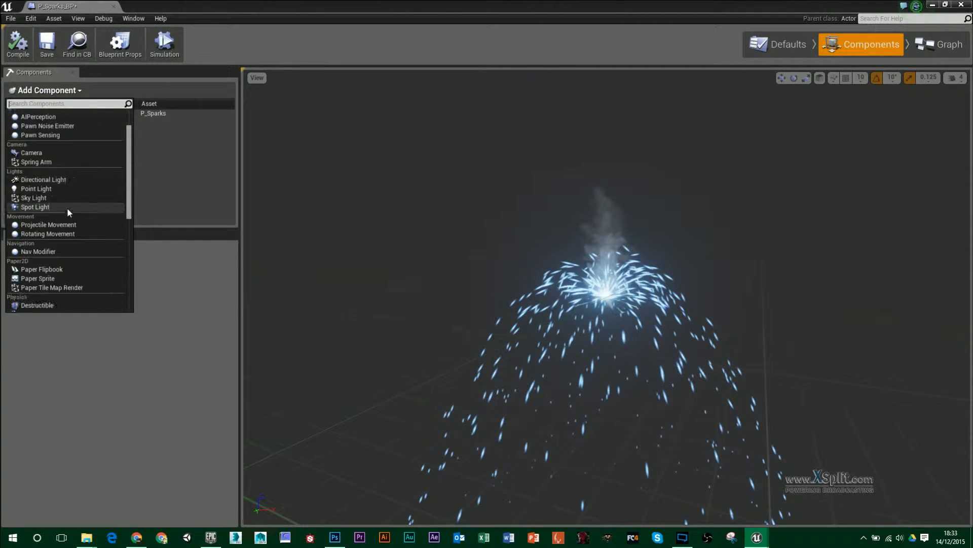
scroll("down", 3)
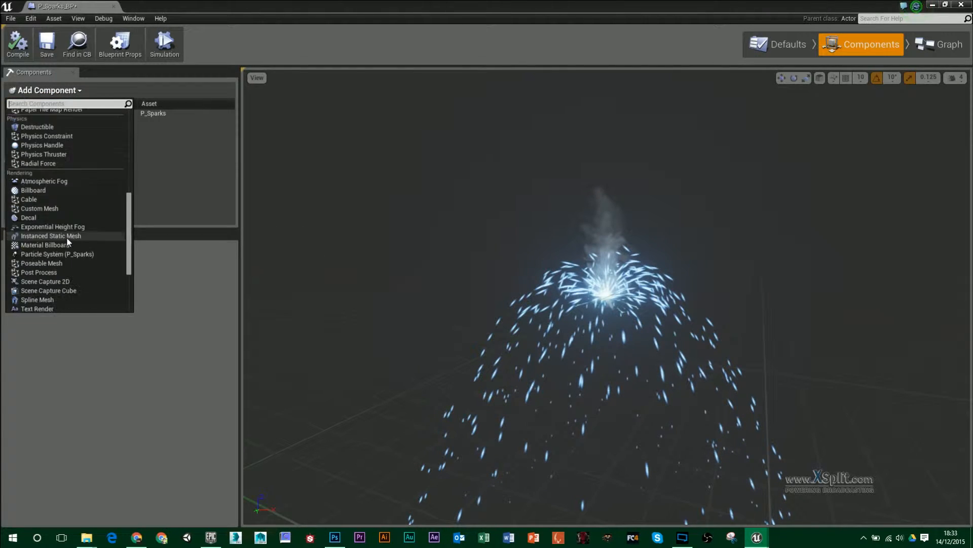
scroll("down", 3)
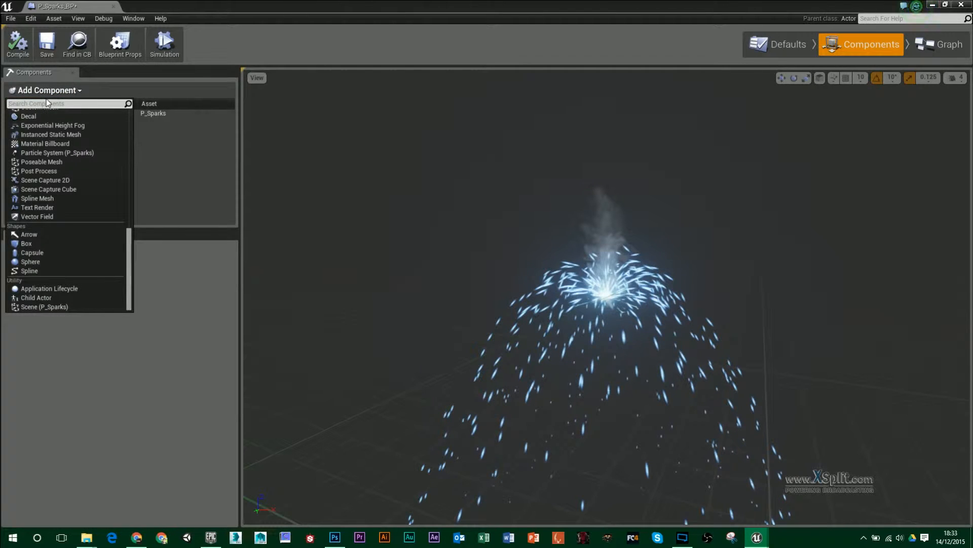
type("sound")
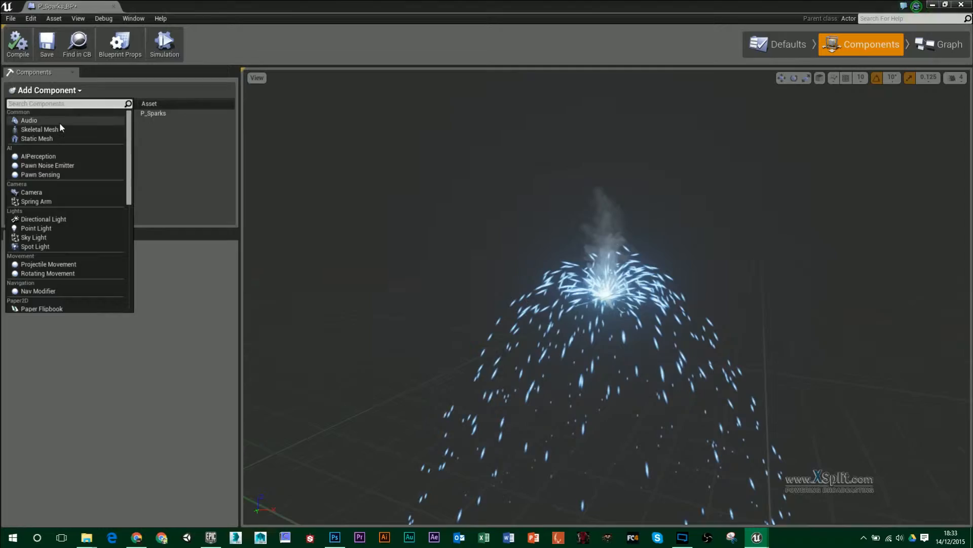
left_click(28, 119)
type("Spark_Audio")
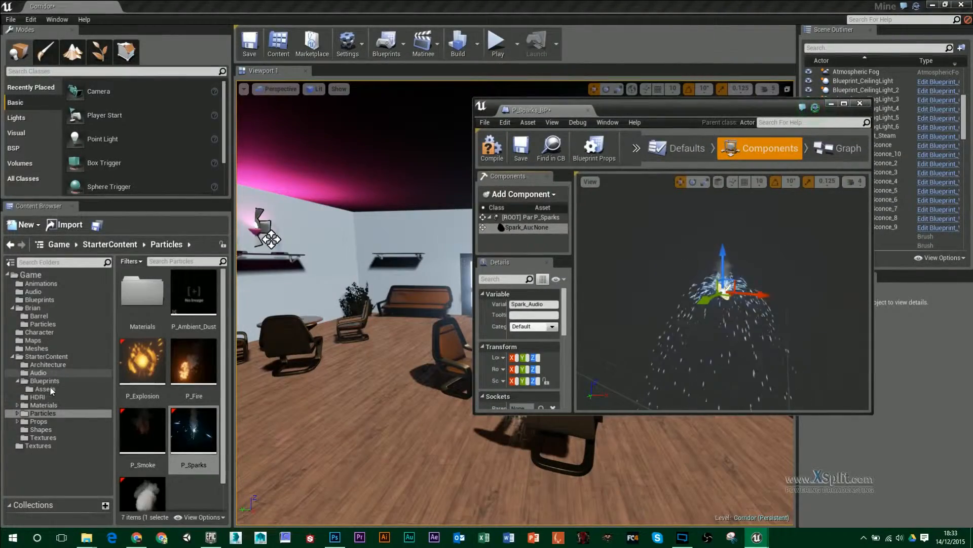
Browse StarterContent Audio and select Fire_Sparks01_Cue as the sound asset.
left_click(45, 356)
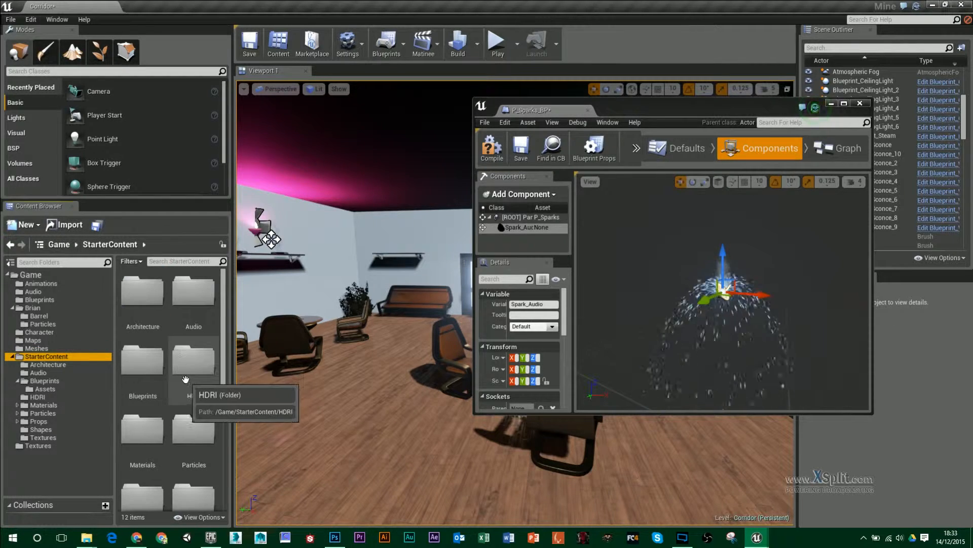
scroll("down", 3)
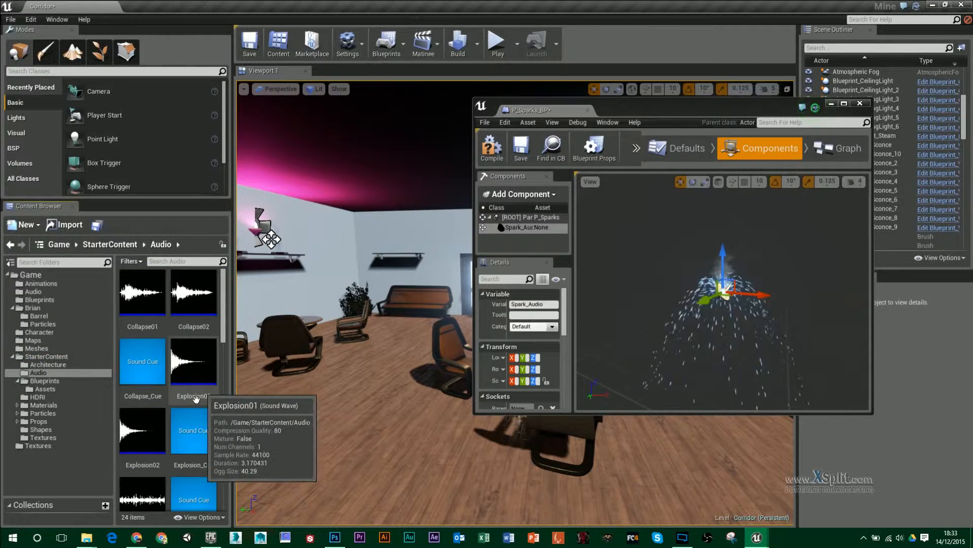
scroll("down", 3)
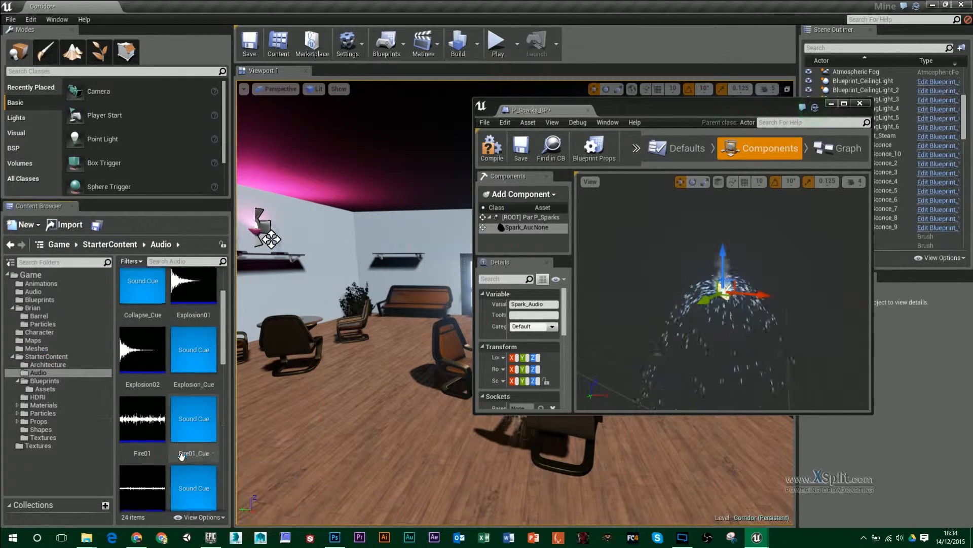
scroll("down", 3)
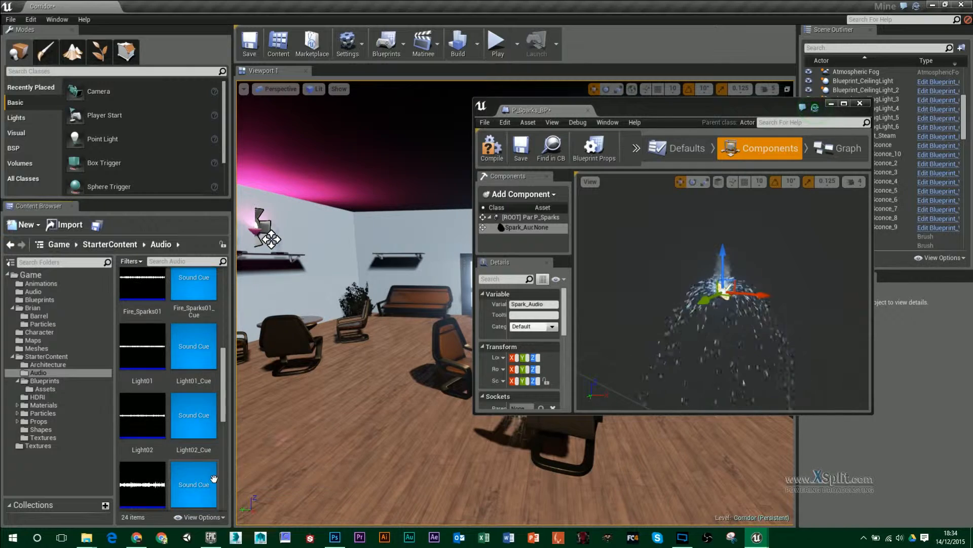
scroll("down", 3)
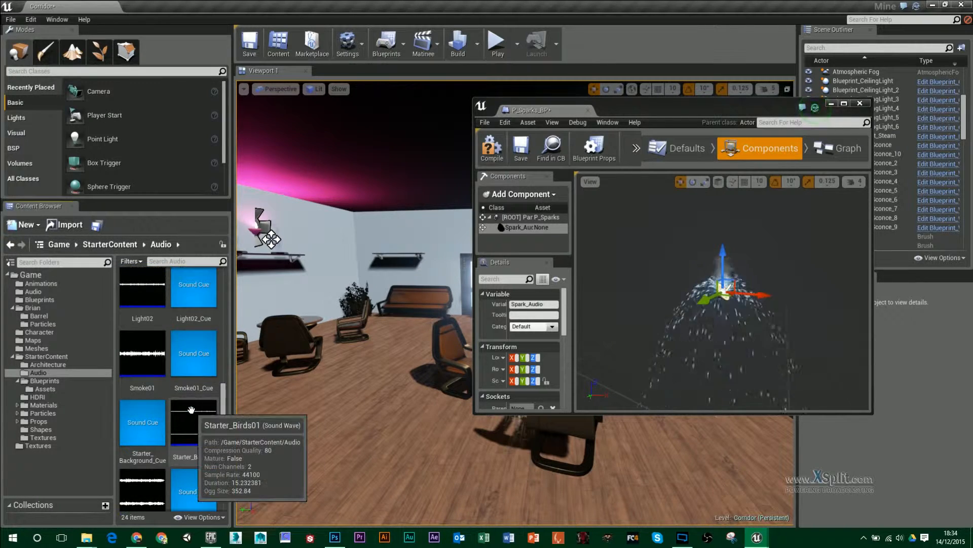
scroll("up", 3)
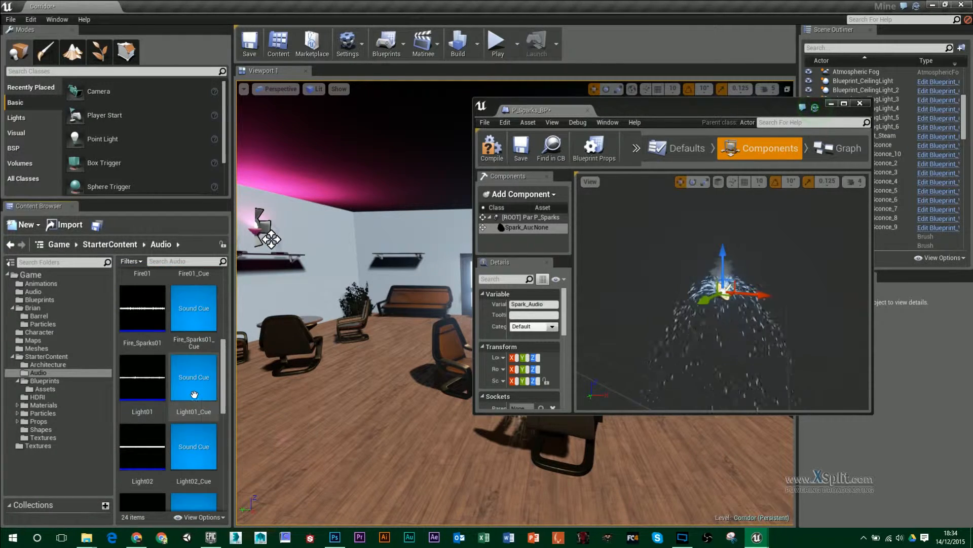
left_click(193, 307)
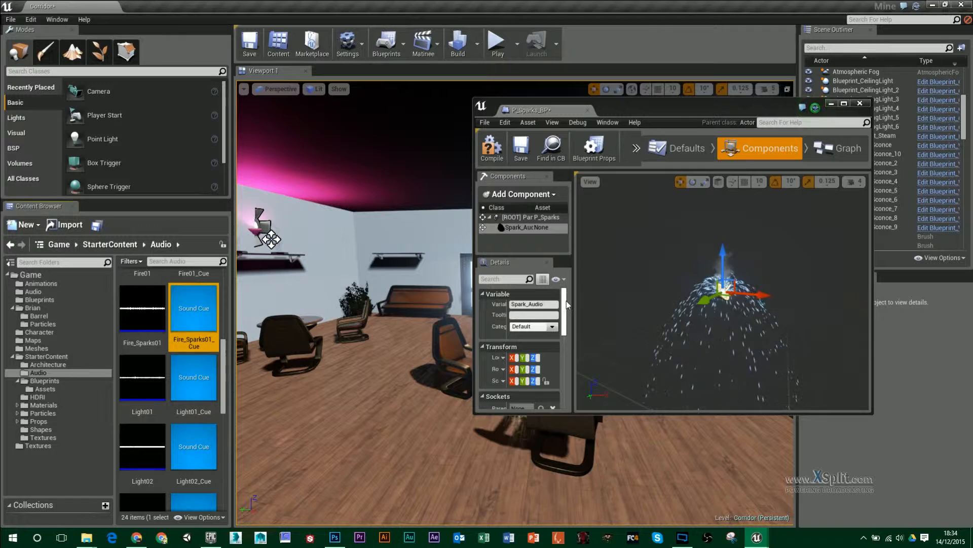
Assign the cue to Spark_Audio's Sound property and close the Blueprint editor.
scroll("down", 3)
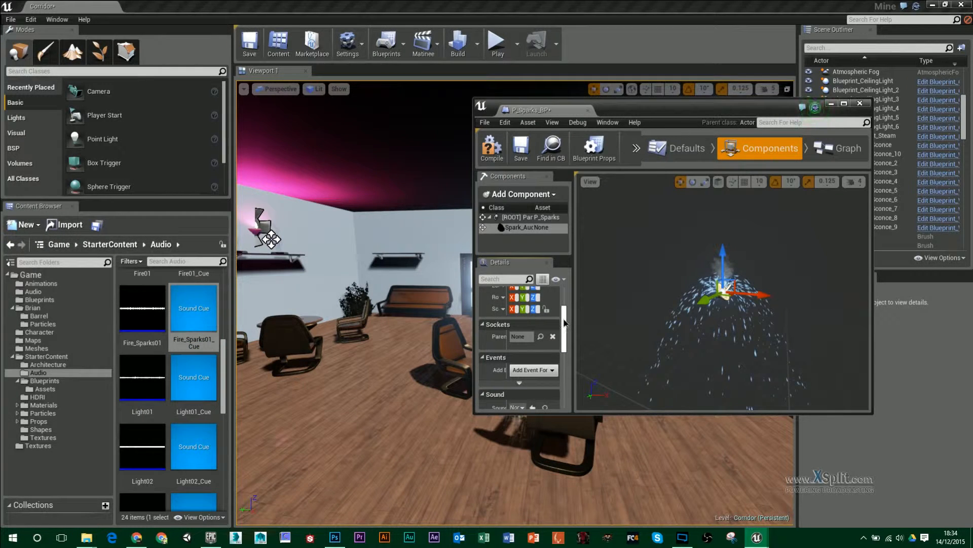
scroll("down", 3)
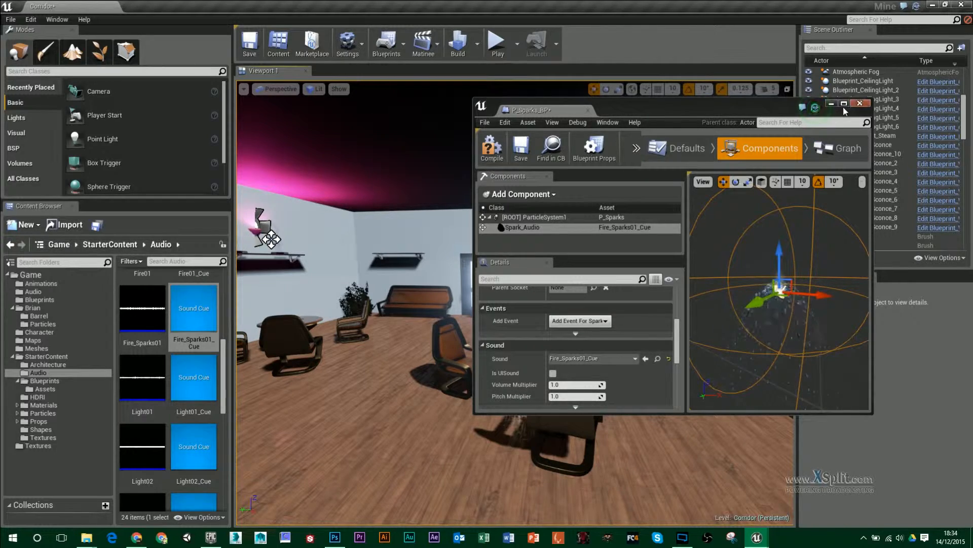
left_click(845, 103)
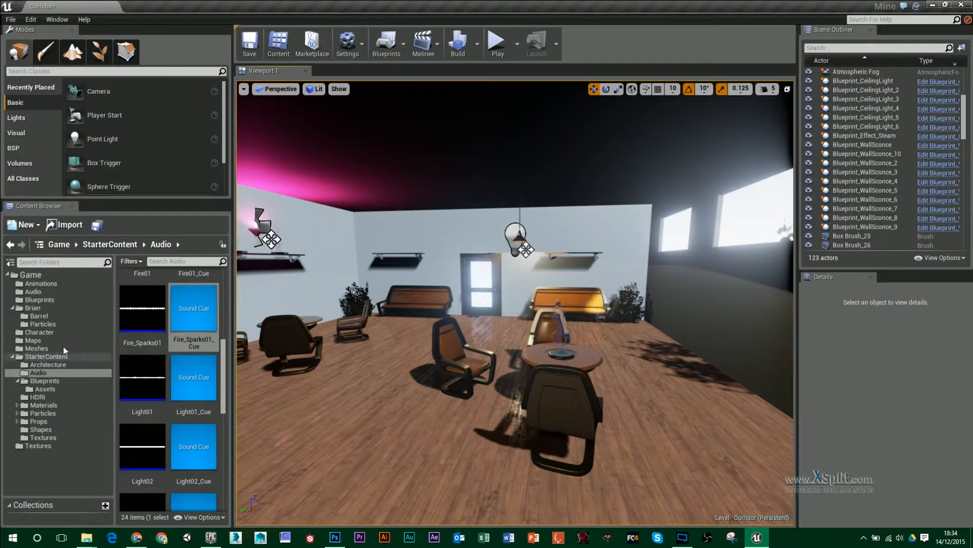
Place P_Sparks_BP from the Brian folder into the corridor and test it in Play.
left_click(33, 308)
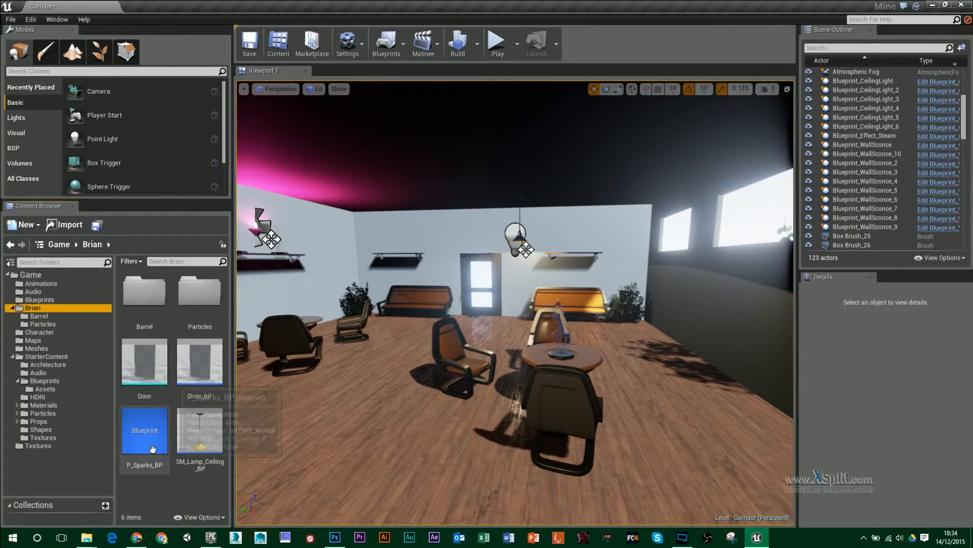
left_click(144, 430)
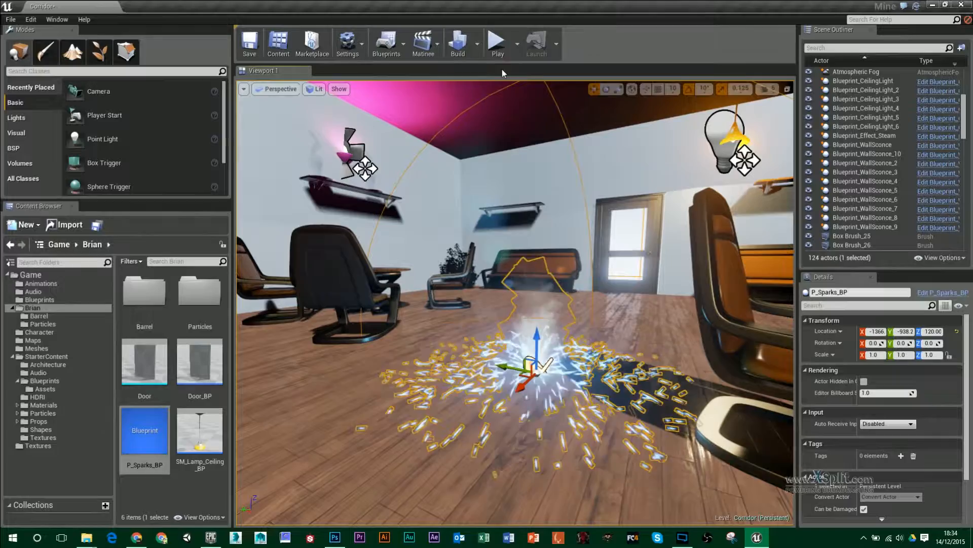
left_click(497, 43)
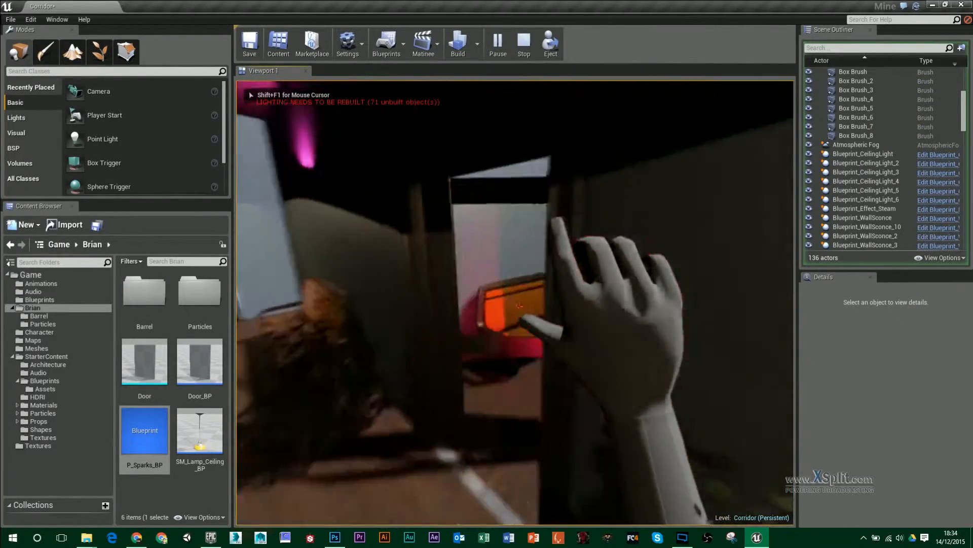
left_click(523, 44)
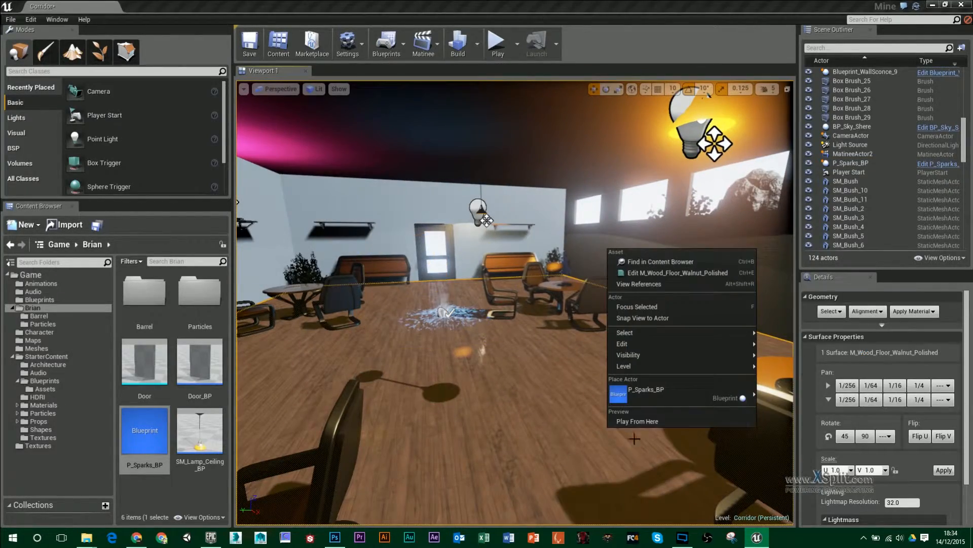
Play From Here to check the sparks again, then delete the sparks actor from the level.
left_click(497, 41)
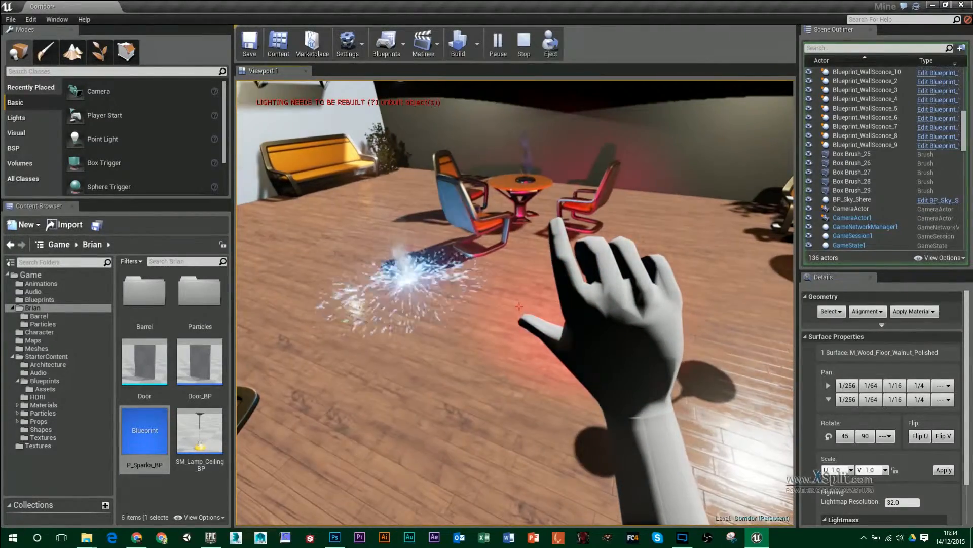
left_click(523, 40)
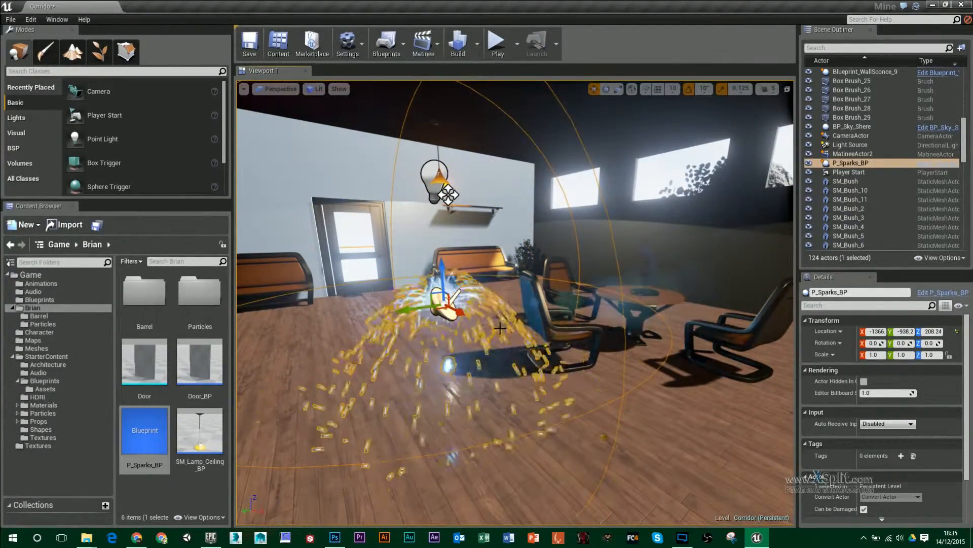
key("delete")
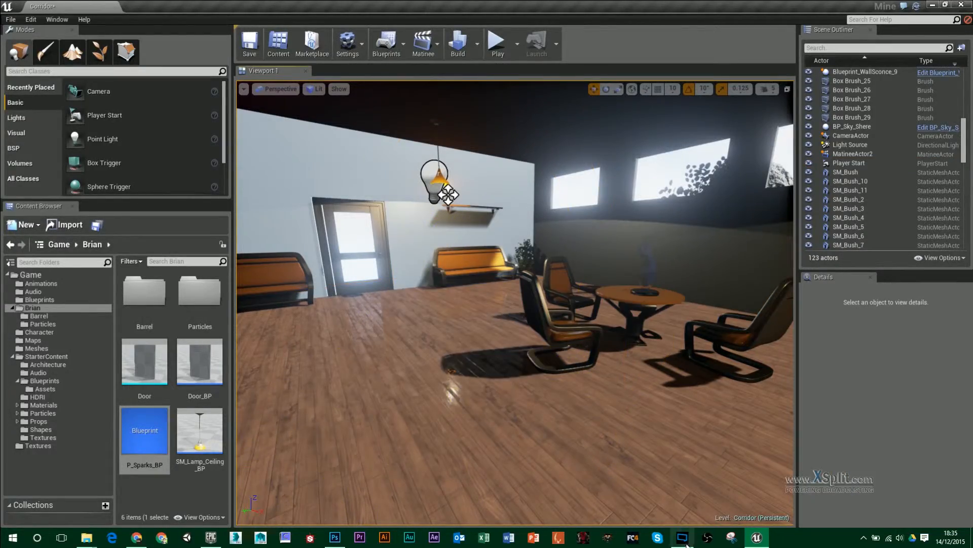